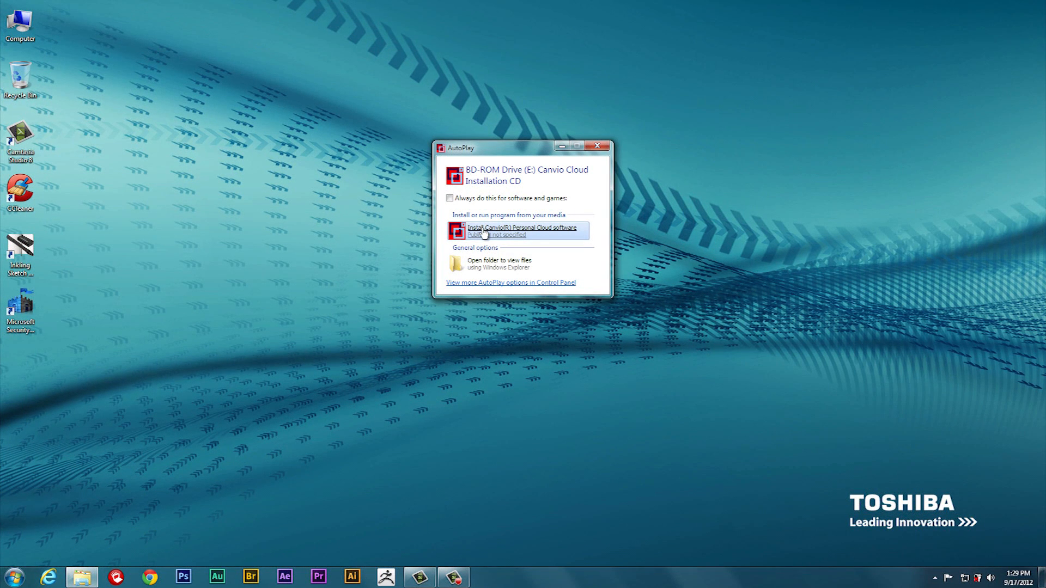
# - Start 'Install Canvio Personal Cloud software' from AutoPlay, bringing up the CD Launcher
pyautogui.click(524, 231)
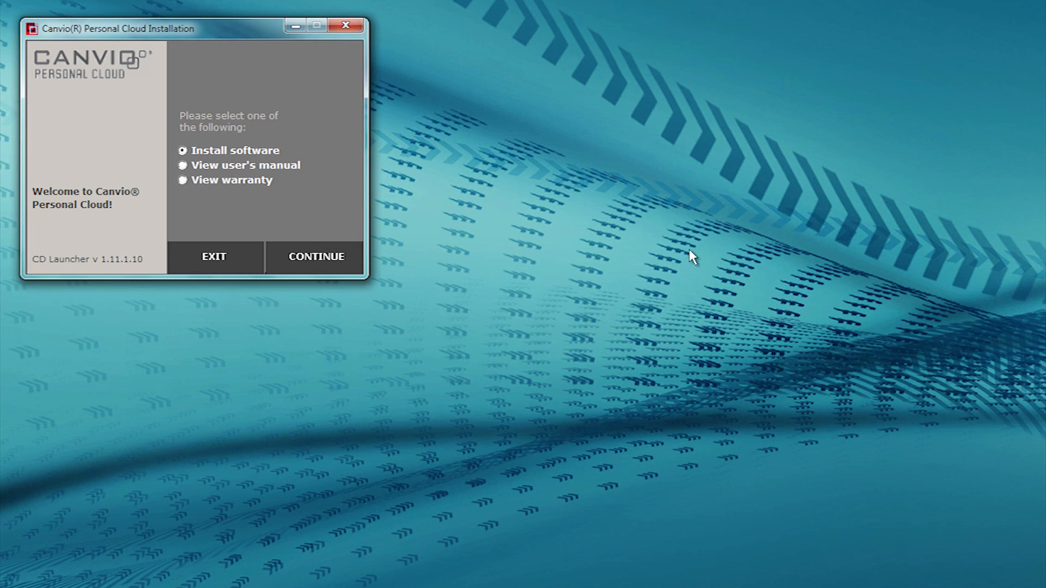
pyautogui.moveTo(316, 260)
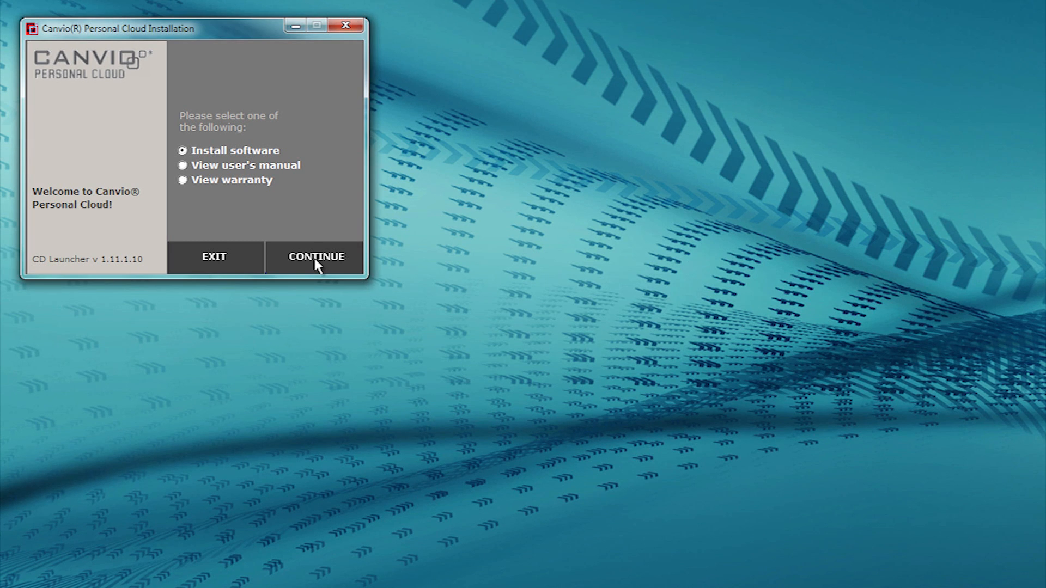
# - Continue the launcher, allow UAC, and install the required Microsoft .NET Framework 4.0 Full
pyautogui.click(316, 257)
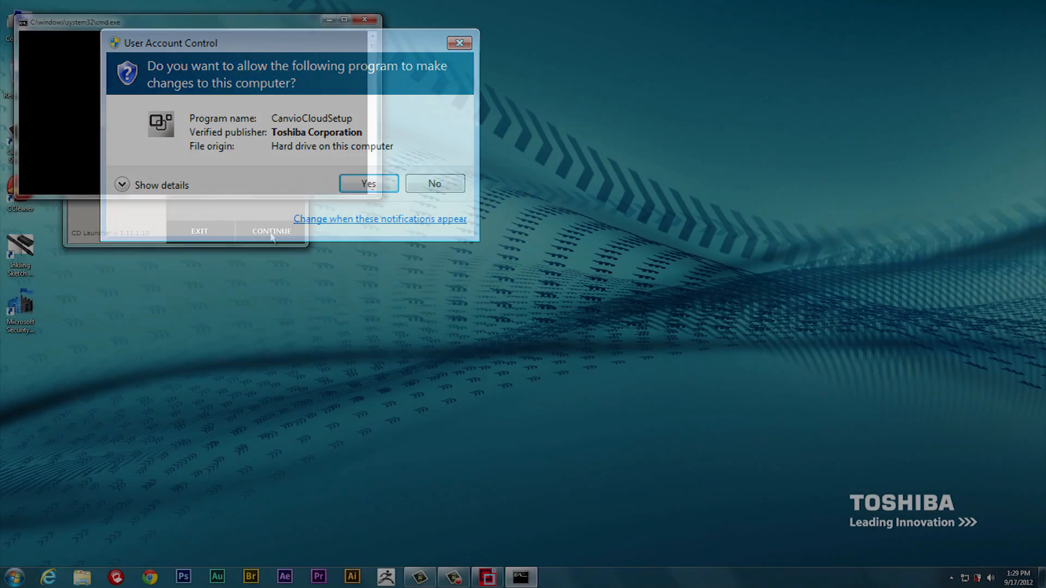
pyautogui.click(367, 183)
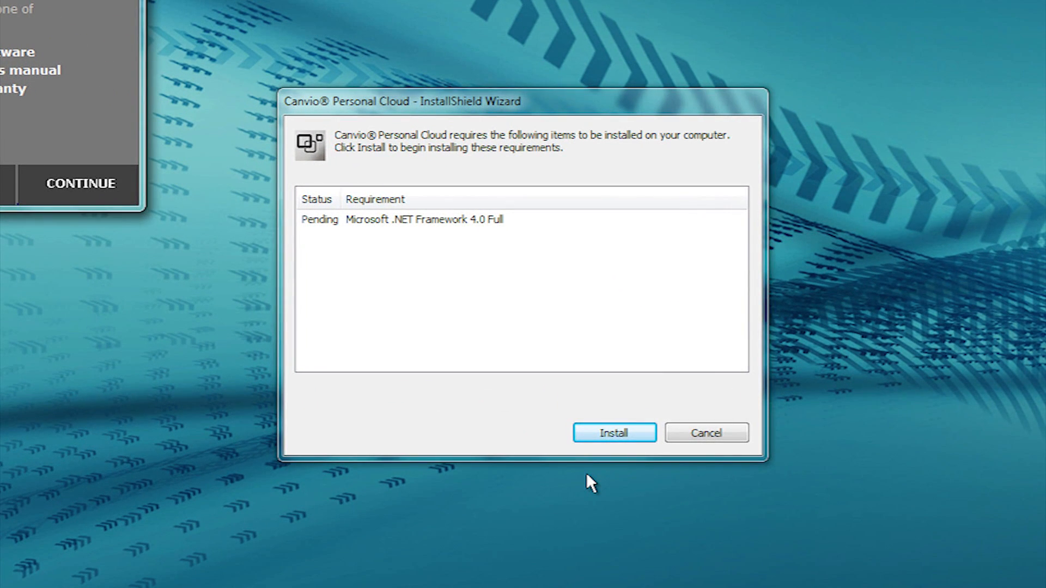
pyautogui.moveTo(613, 433)
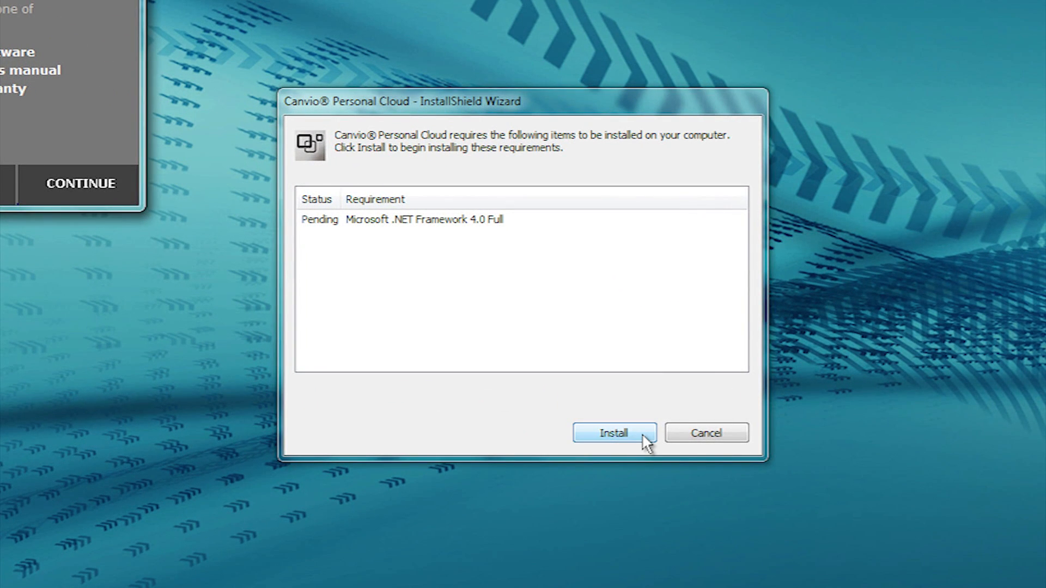
pyautogui.click(612, 433)
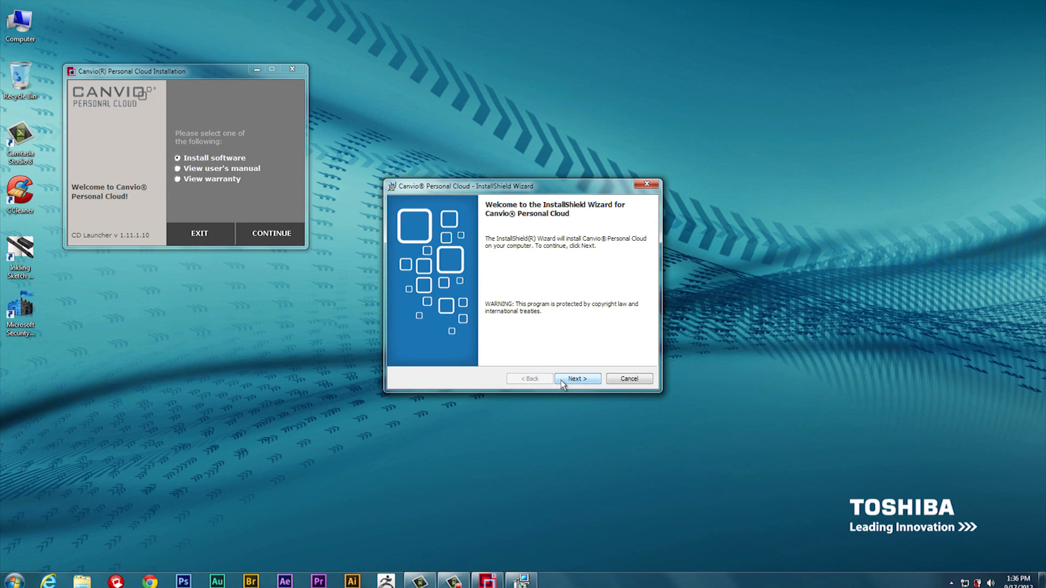
# - Accept the Toshiba license agreement terms and install Canvio Personal Cloud
pyautogui.click(576, 378)
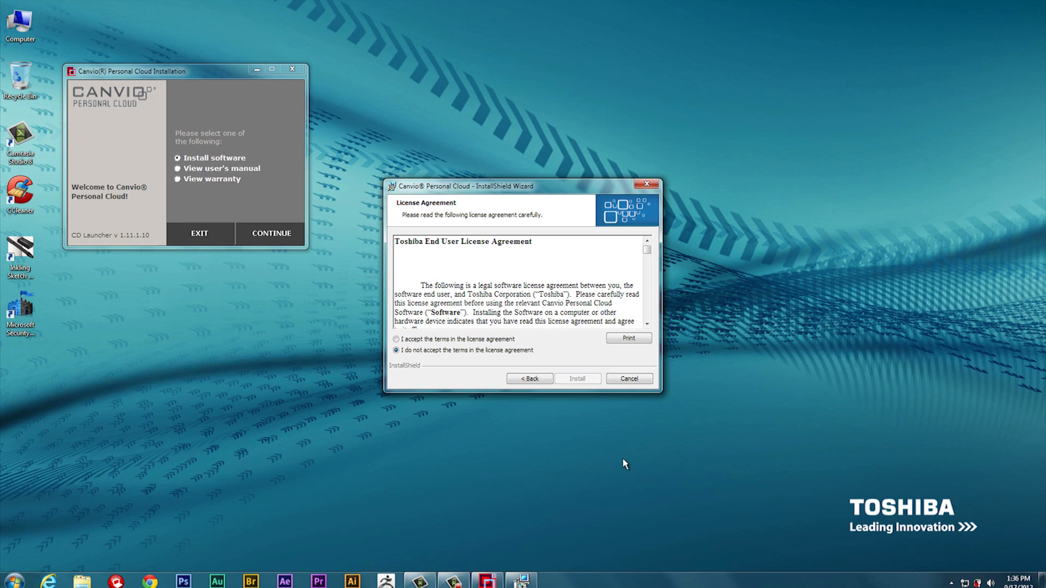
pyautogui.click(396, 338)
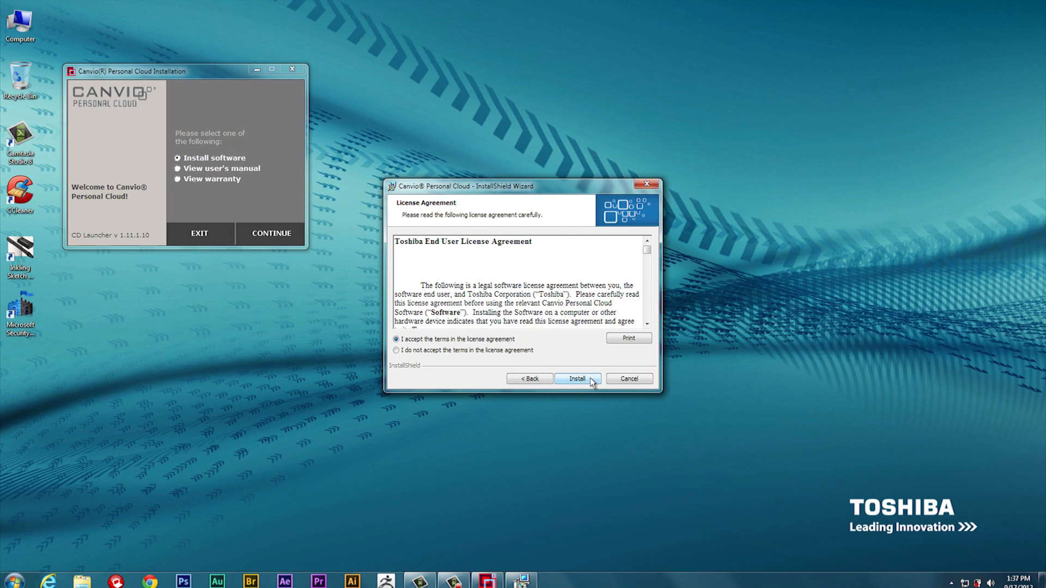
pyautogui.click(577, 379)
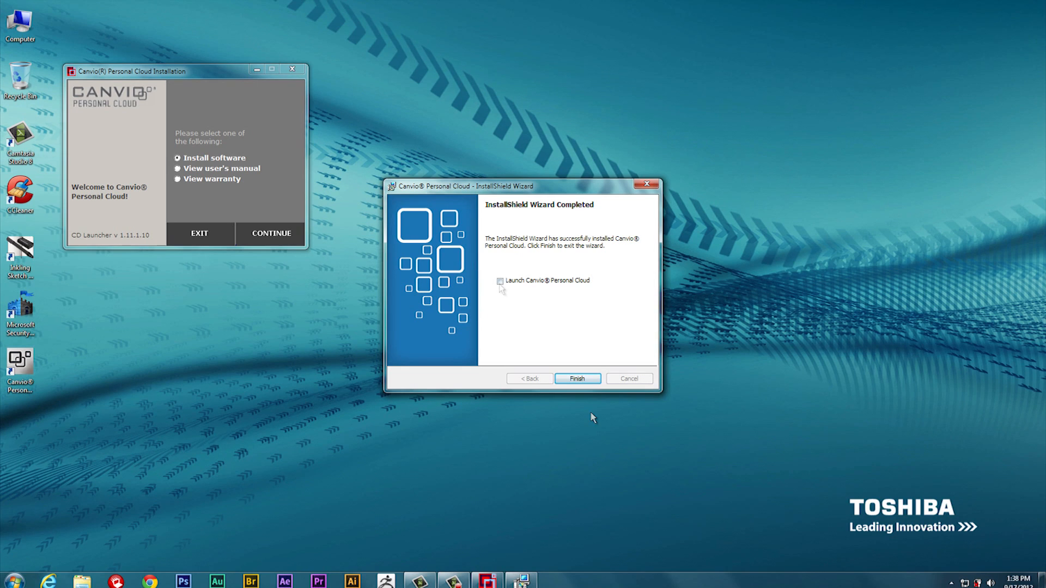
# - Finish the wizard with 'Launch Canvio Personal Cloud' ticked so the app starts
pyautogui.click(499, 280)
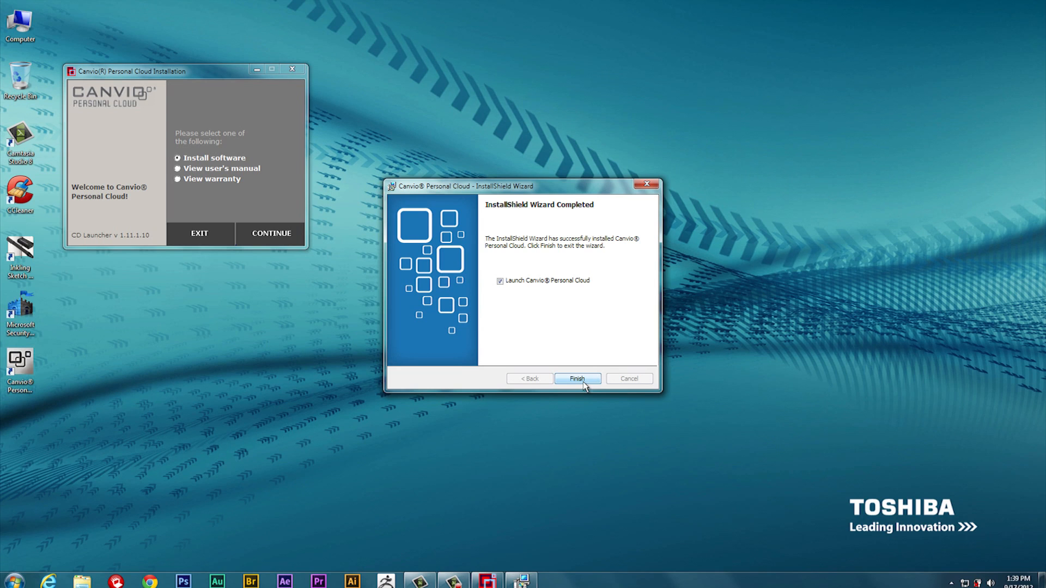
pyautogui.click(578, 378)
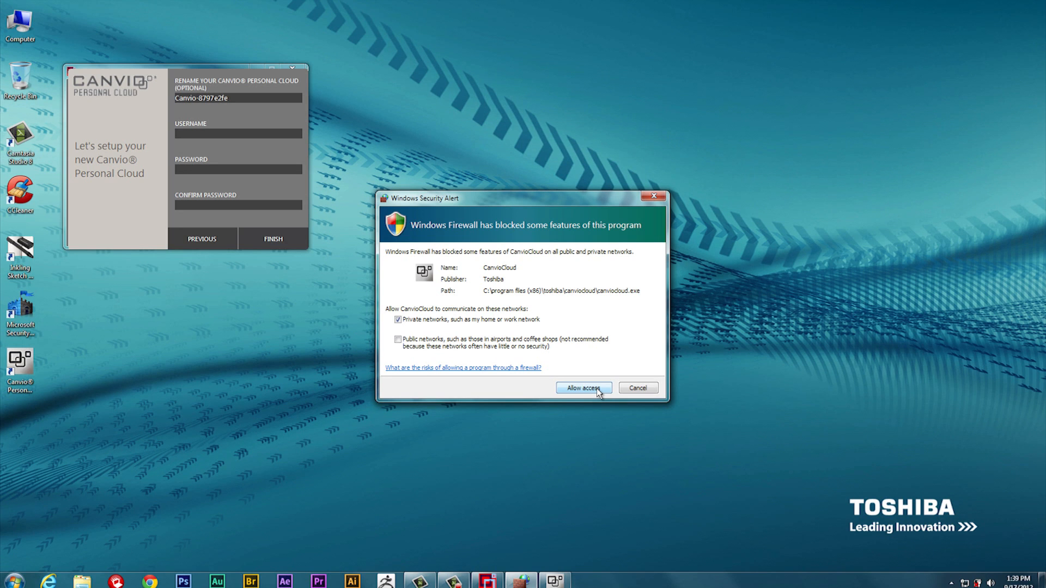
# - Allow CanvioCloud on private networks and finish creating the testuser account
pyautogui.click(582, 388)
pyautogui.write('testuser')
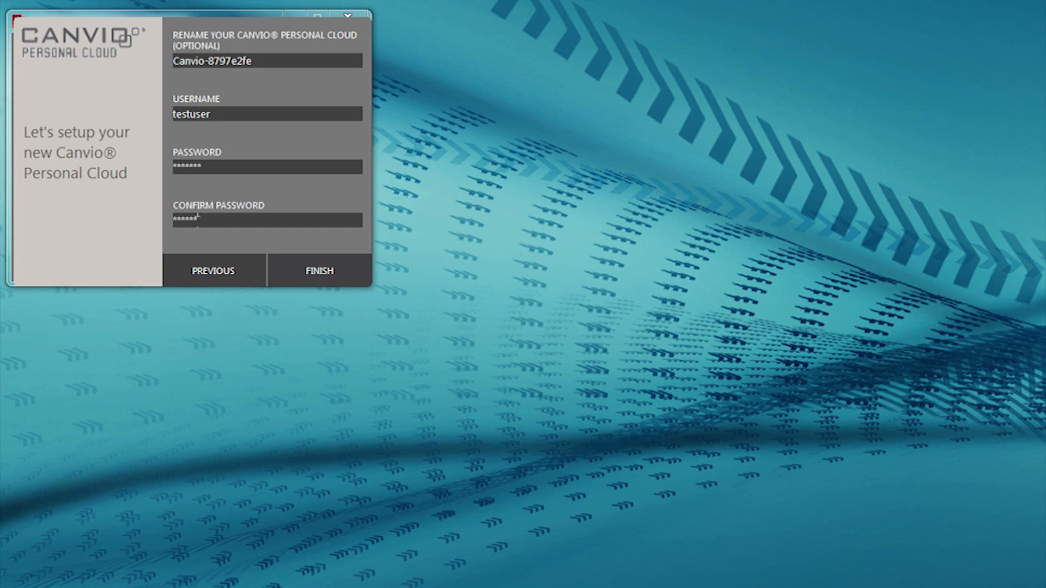
pyautogui.click(318, 270)
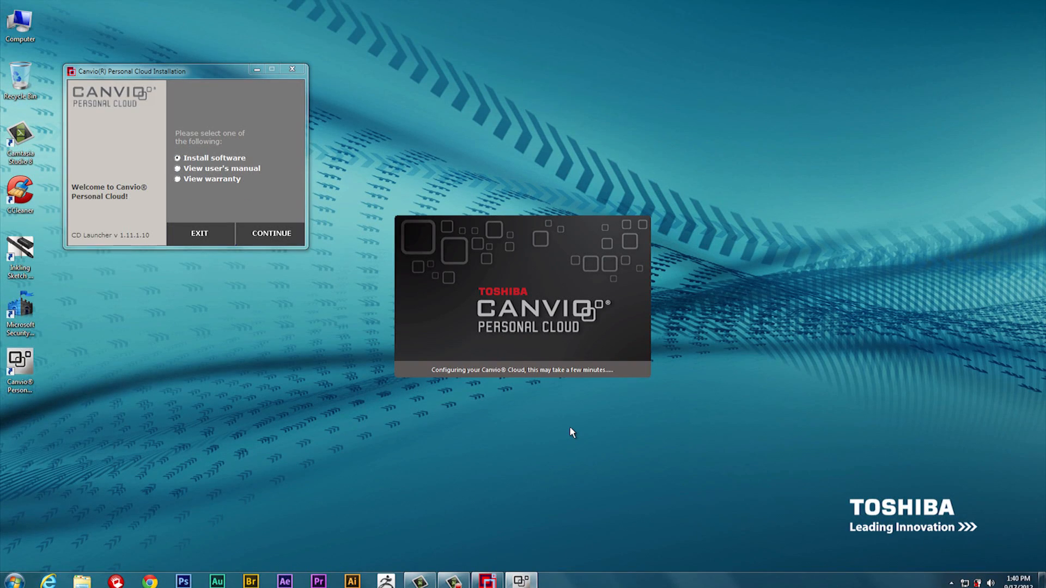
# - Log in as testuser with 'Remember username and password' ticked
pyautogui.click(272, 233)
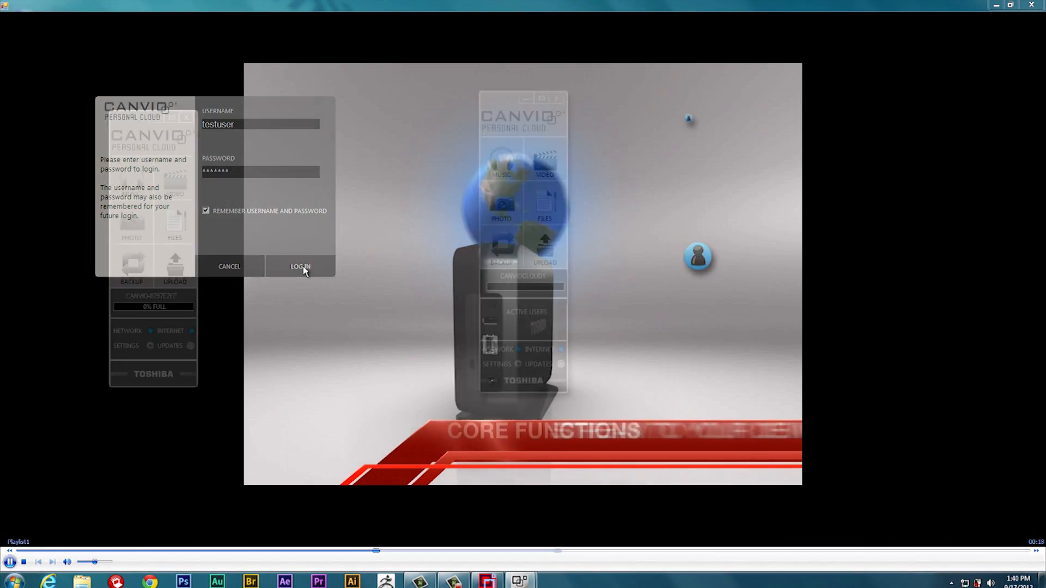
pyautogui.click(299, 266)
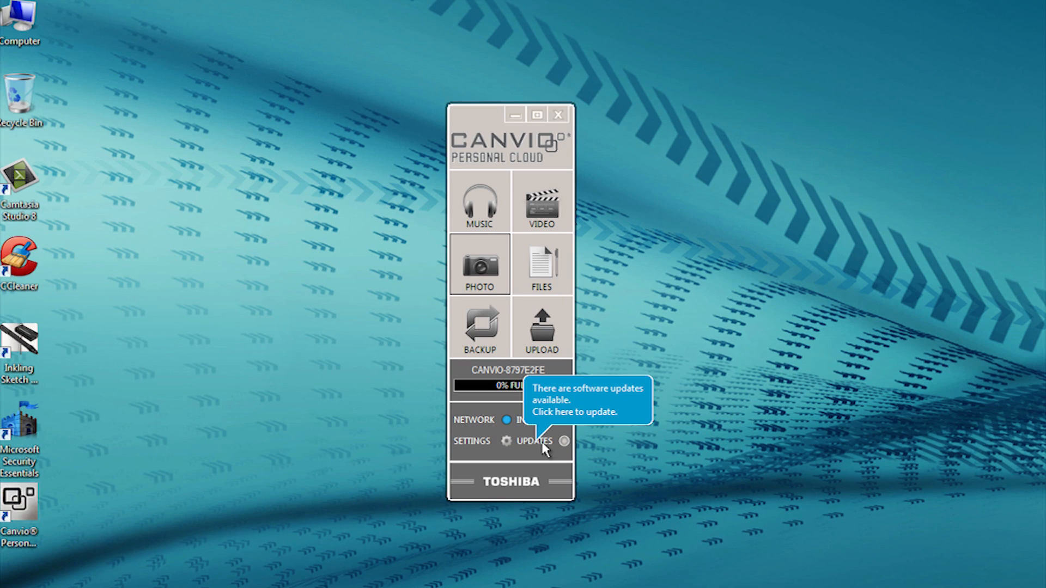
# - Start the available software updates from the home panel's UPDATES notice
pyautogui.click(538, 441)
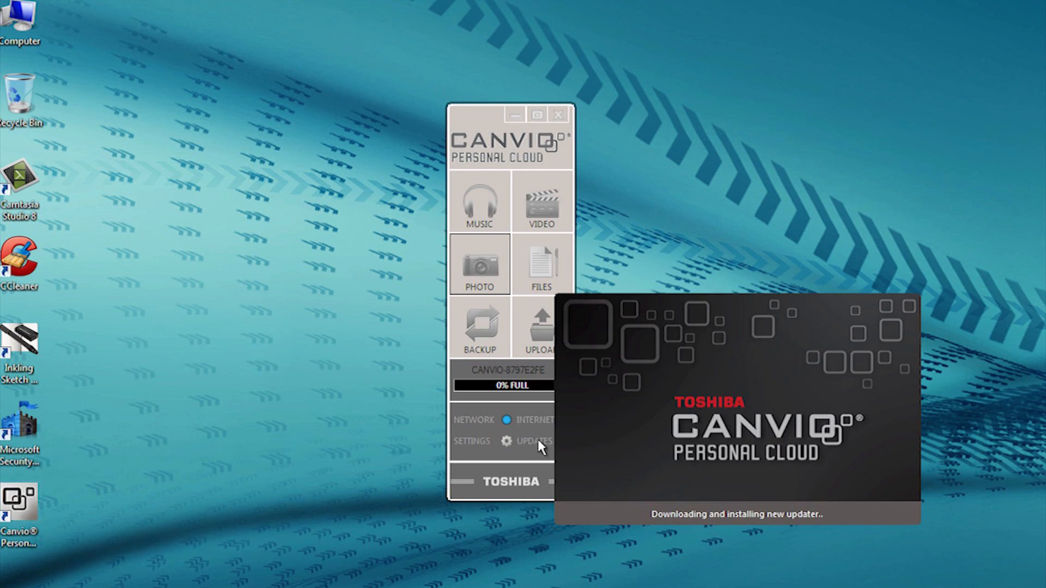